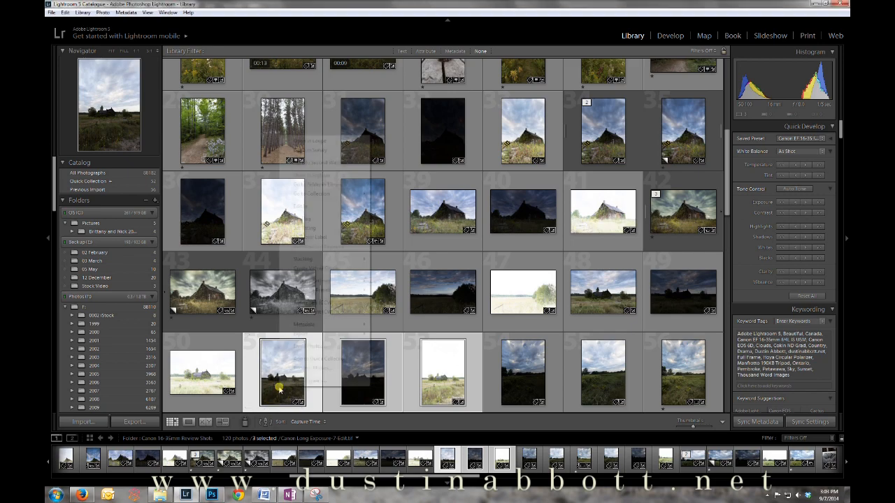
# Send the three selected bracketed farmhouse shots to Merge to HDR Pro in Photoshop.
pyautogui.rightClick(282, 390)
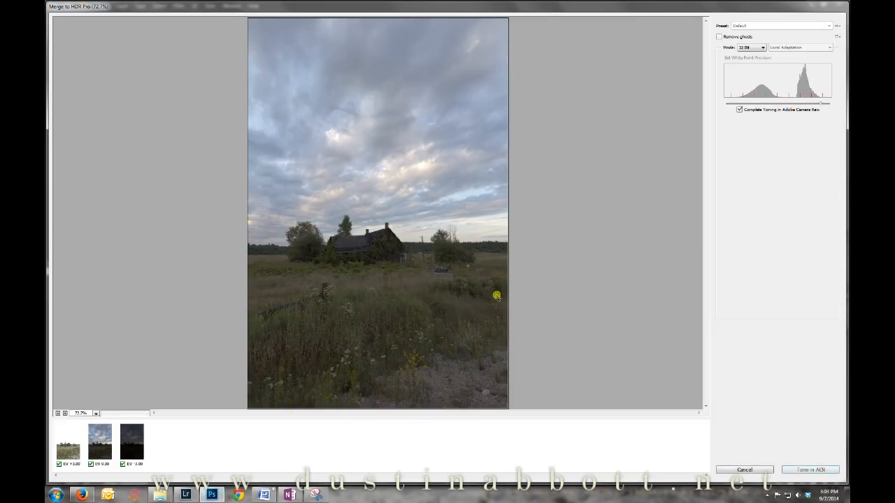
pyautogui.moveTo(561, 298)
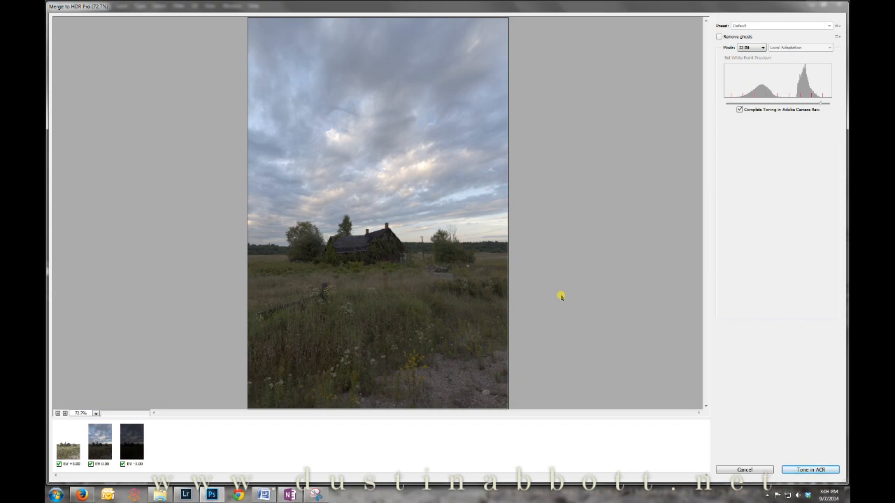
# Keep the merge at 32 Bit, enable Remove ghosts using the EV 0.00 frame, and send it to Tone in ACR.
pyautogui.click(752, 47)
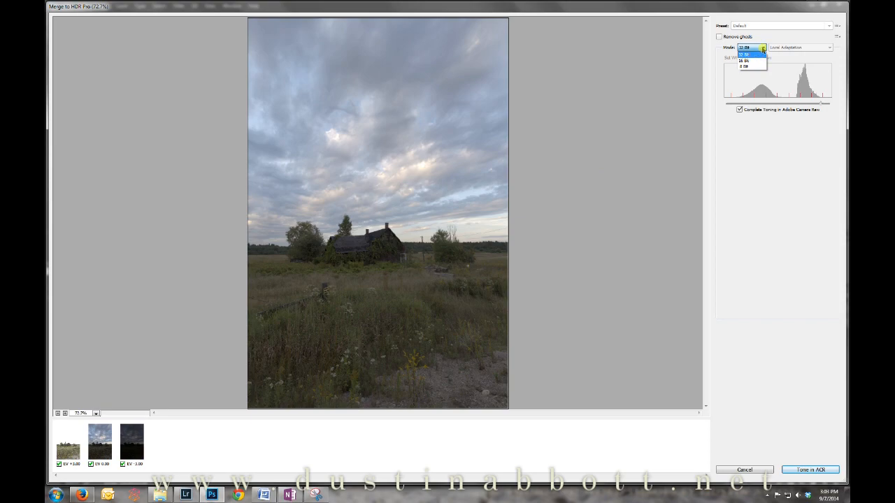
pyautogui.click(743, 48)
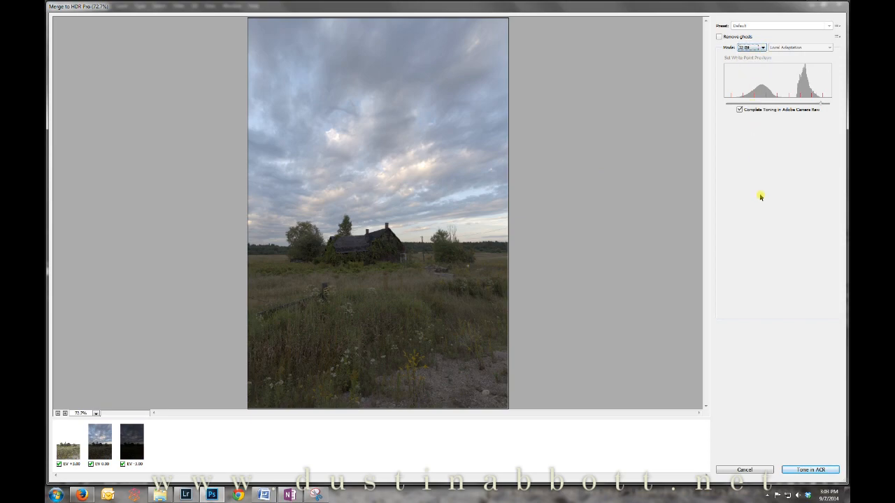
pyautogui.moveTo(748, 209)
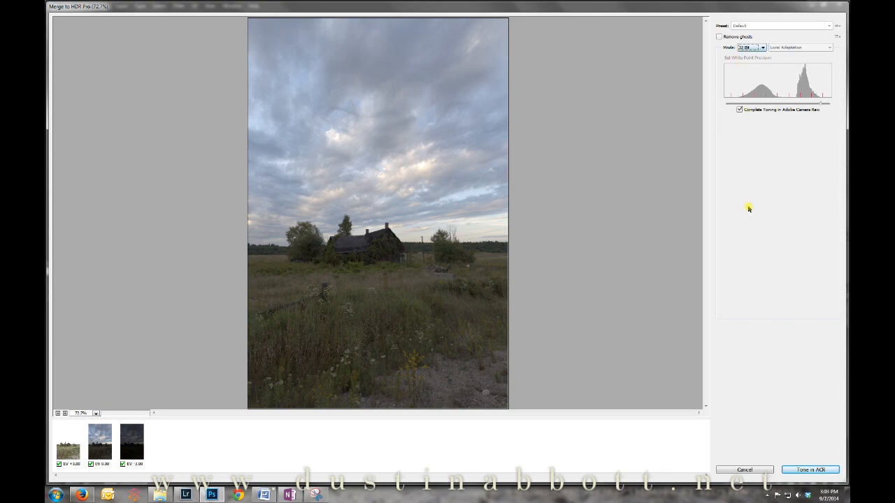
pyautogui.moveTo(751, 211)
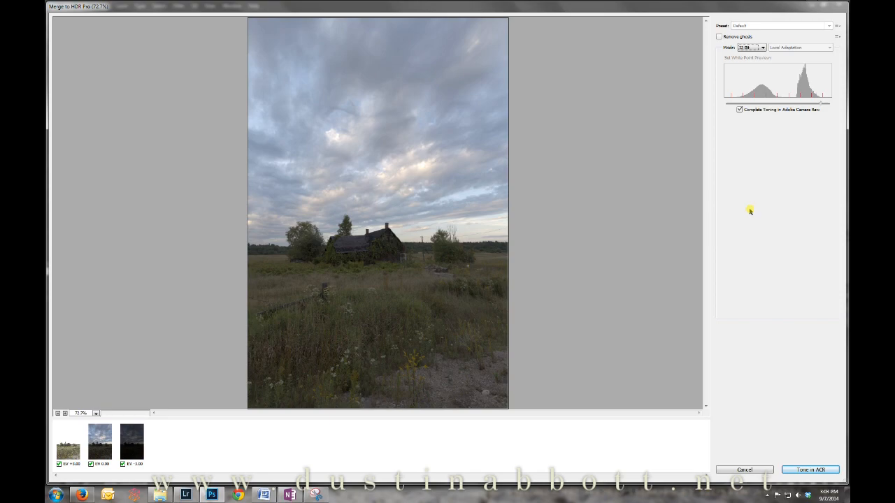
pyautogui.moveTo(750, 214)
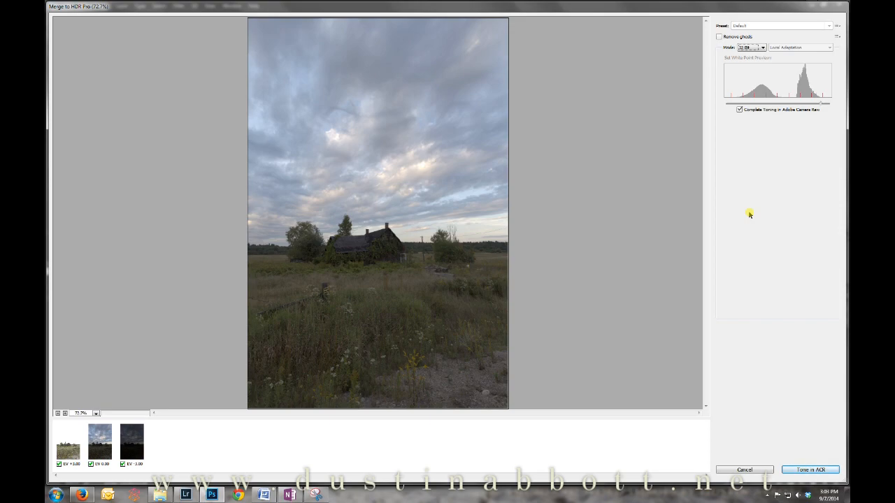
pyautogui.moveTo(747, 217)
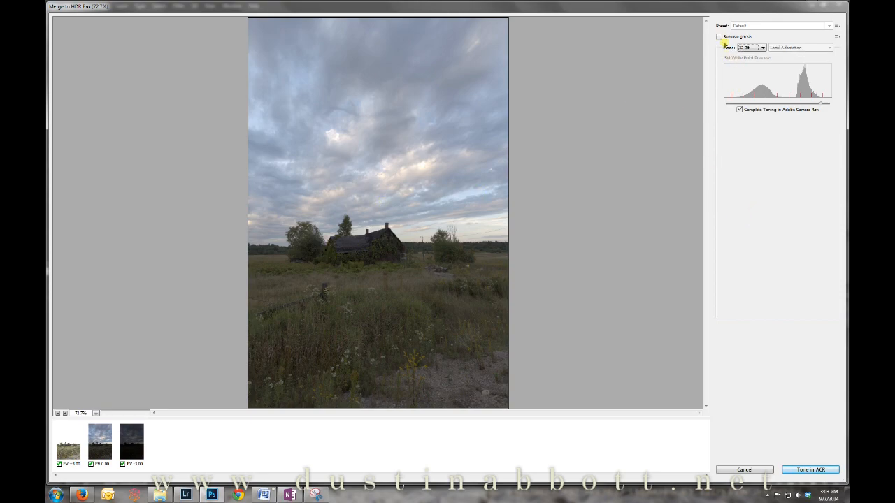
pyautogui.click(719, 36)
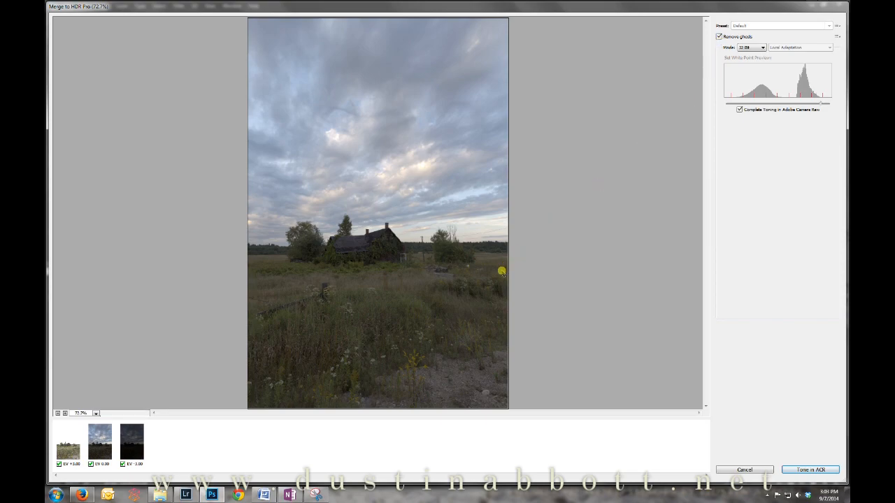
pyautogui.click(99, 442)
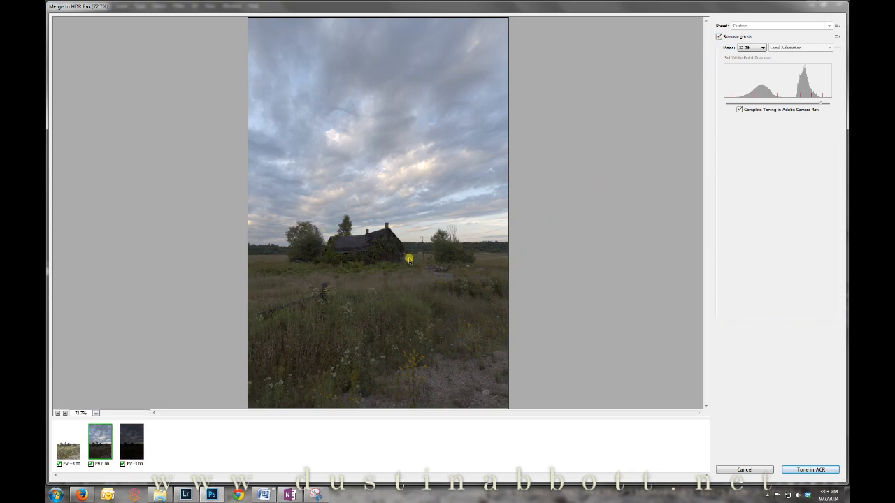
pyautogui.moveTo(390, 316)
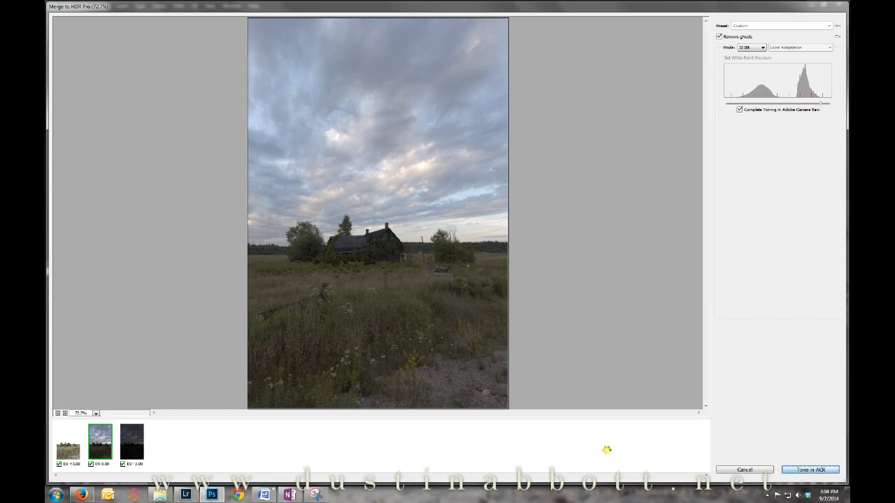
pyautogui.click(810, 469)
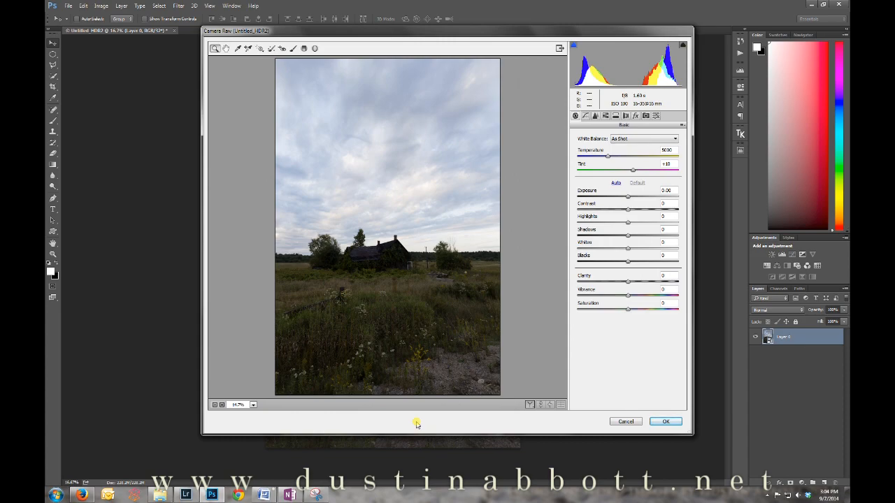
pyautogui.moveTo(629, 285)
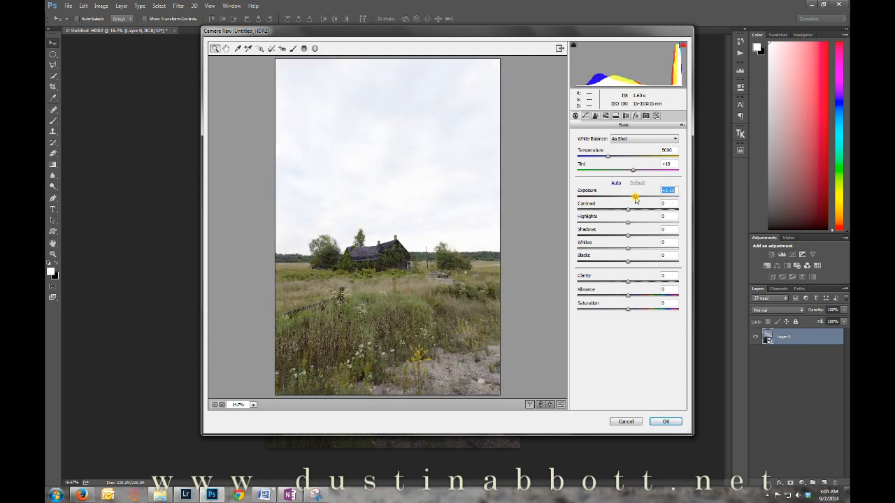
# Raise Exposure to +0.10 and lift Shadows to +56 to brighten the dark field.
pyautogui.moveTo(635, 198); pyautogui.dragTo(627, 198)
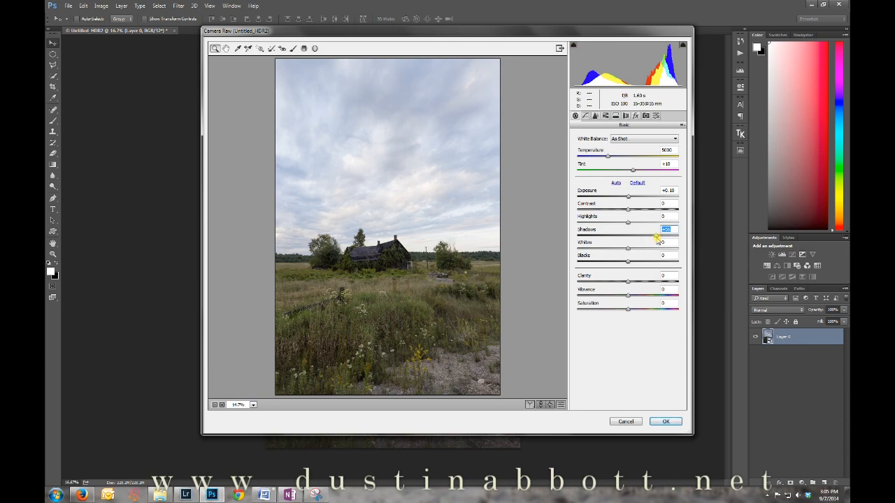
pyautogui.moveTo(644, 234); pyautogui.dragTo(657, 234)
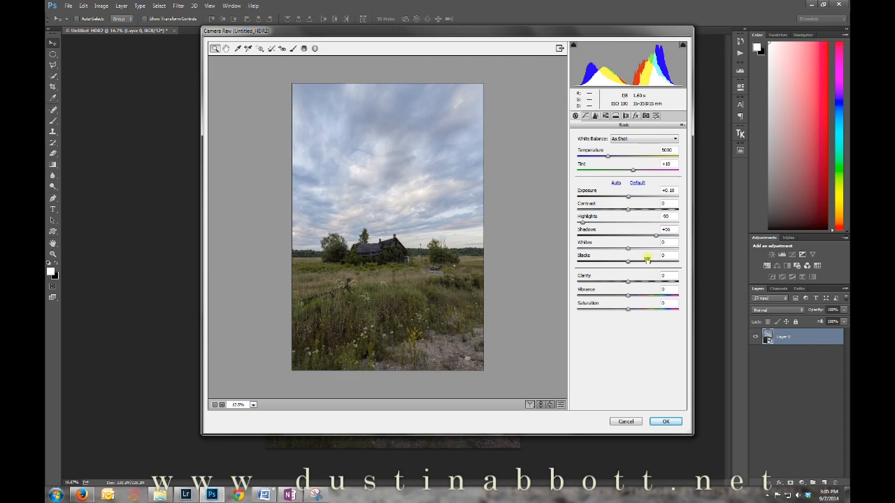
pyautogui.moveTo(639, 290)
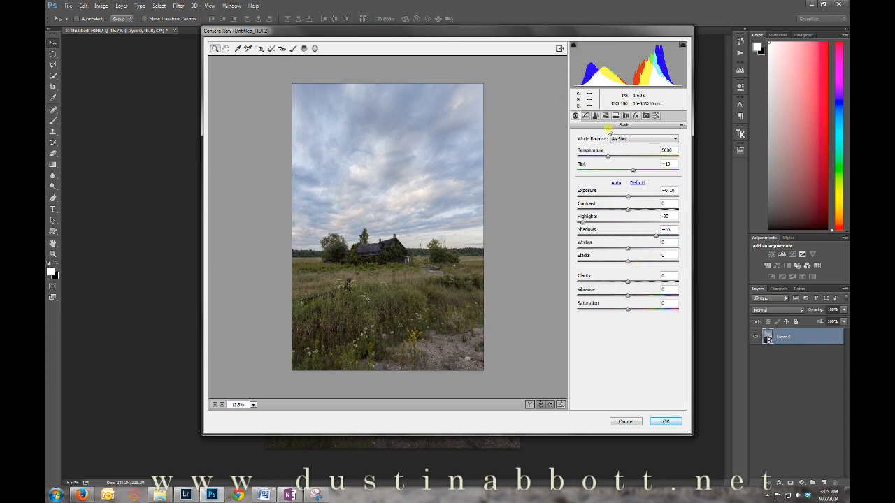
# Review the Detail and Presets panels, return to Basic, and apply the Camera Raw toning with OK.
pyautogui.click(595, 115)
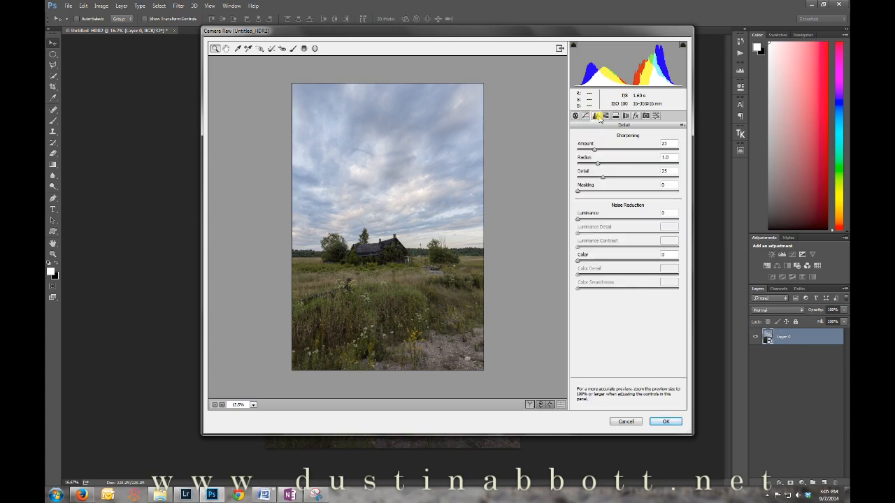
pyautogui.click(625, 115)
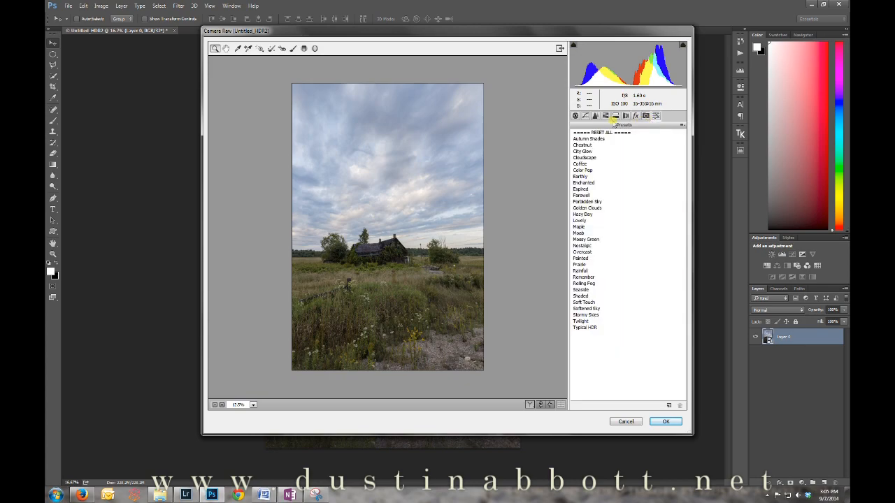
pyautogui.click(576, 115)
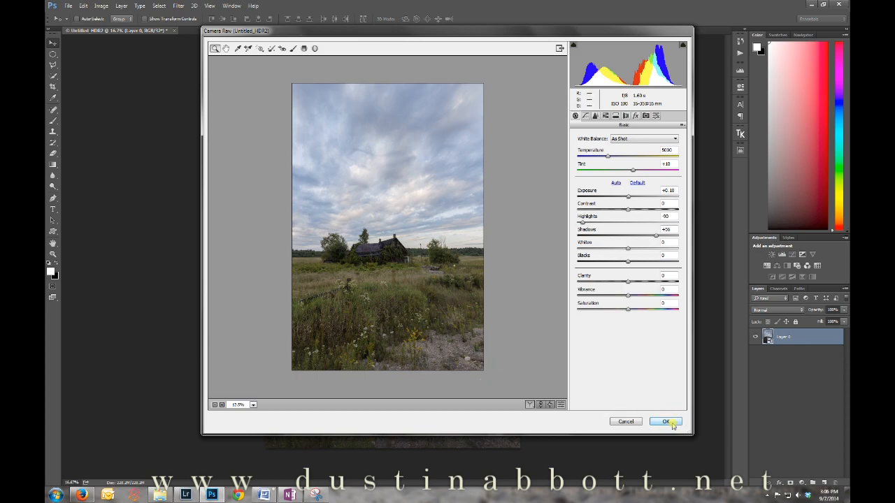
pyautogui.click(665, 421)
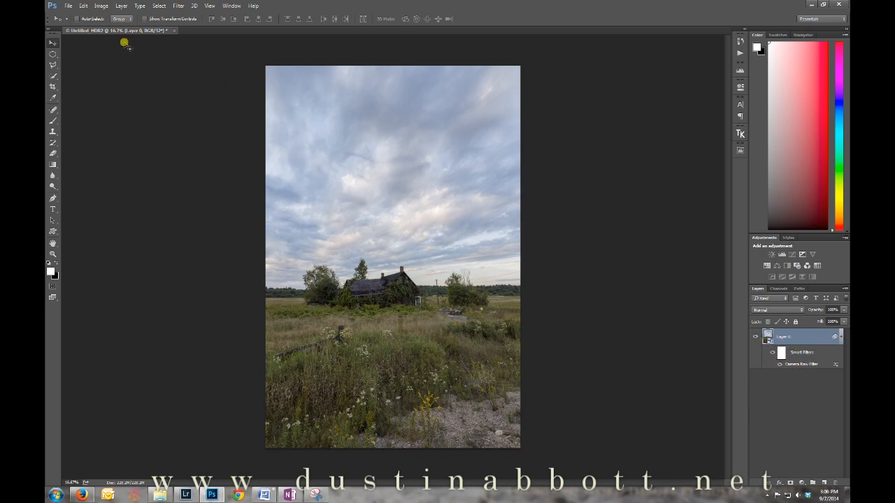
# Choose Image > Mode > 16 Bits/Channel and merge the layers in the warning dialog.
pyautogui.click(121, 6)
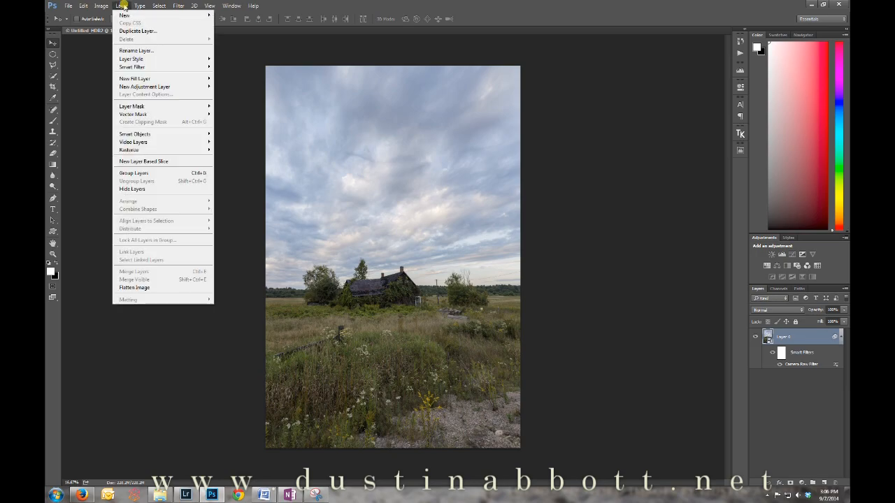
pyautogui.click(102, 6)
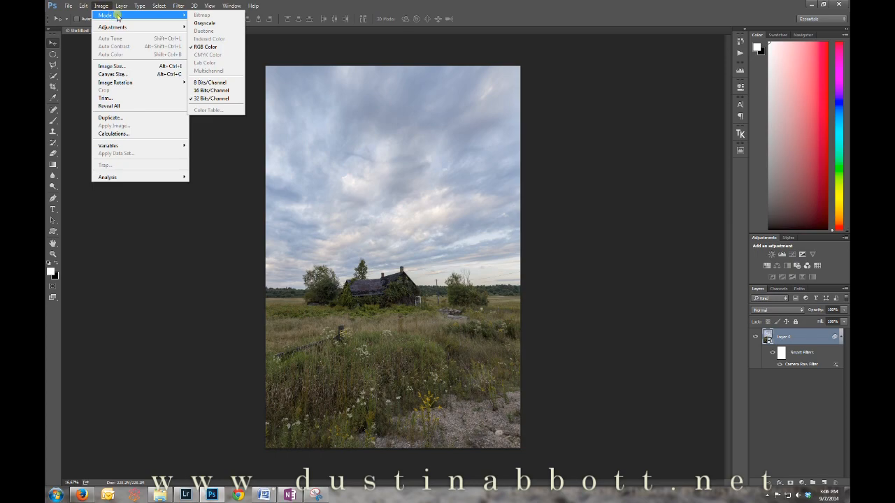
pyautogui.moveTo(211, 90)
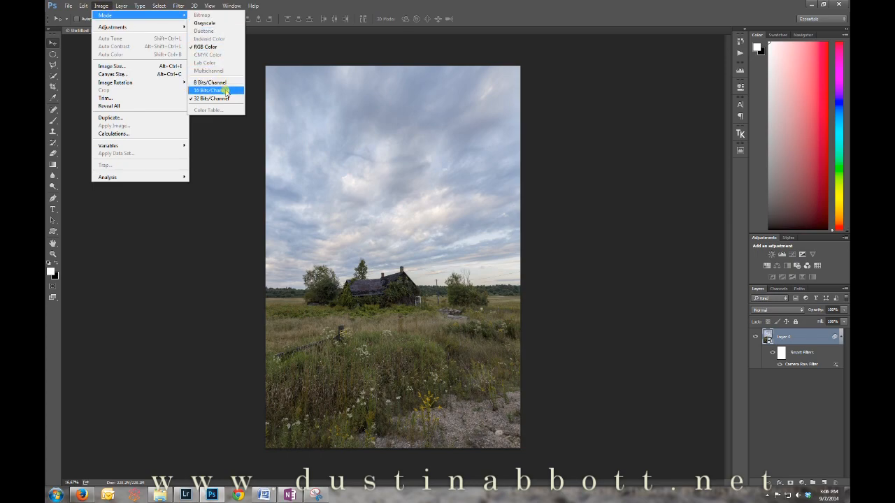
pyautogui.click(208, 89)
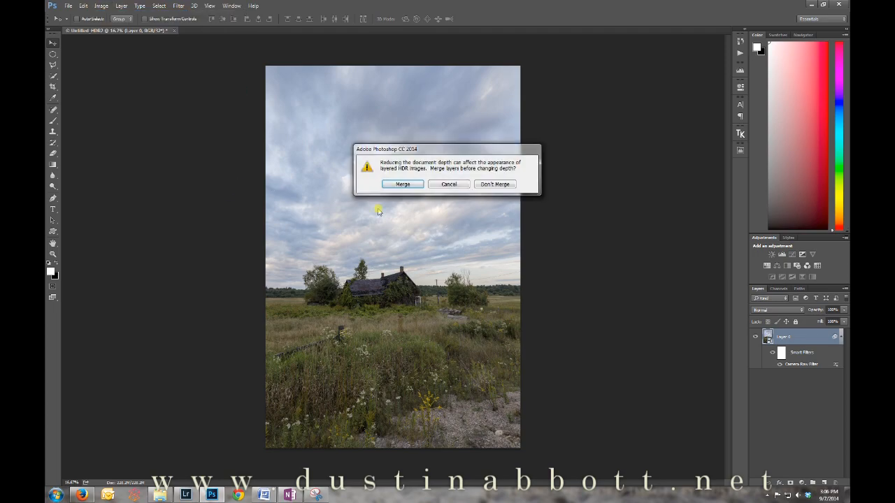
pyautogui.click(403, 184)
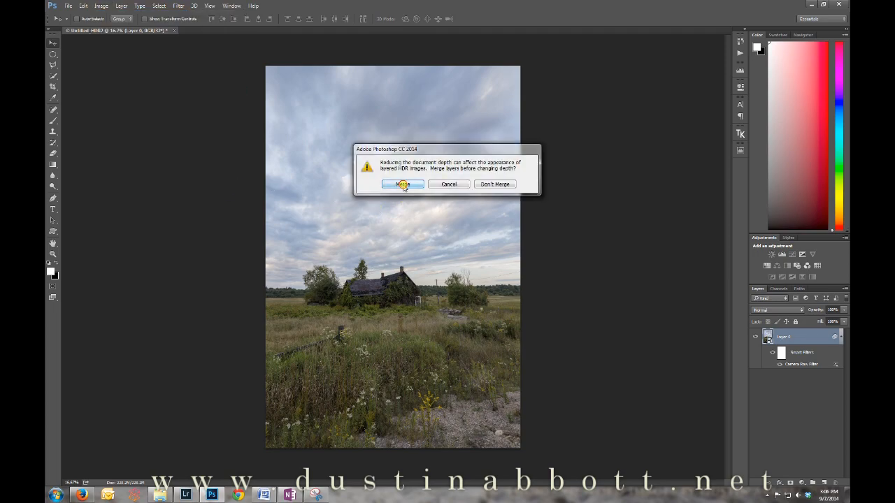
pyautogui.click(402, 184)
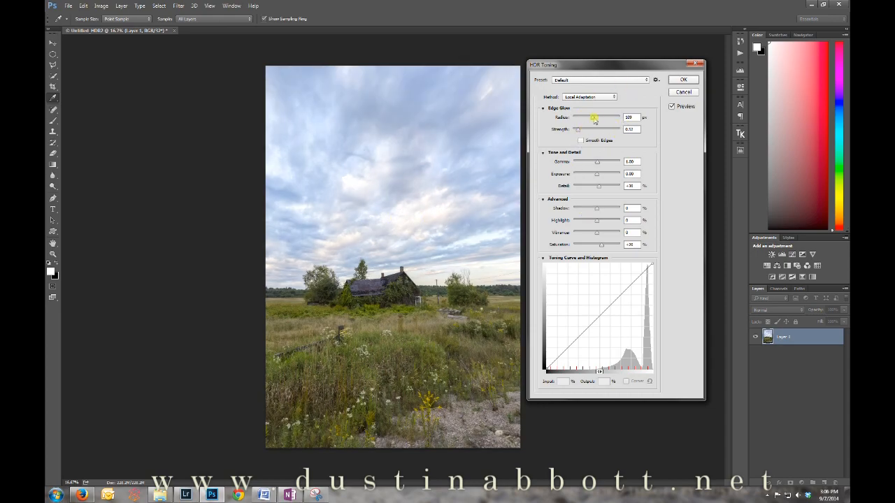
pyautogui.moveTo(603, 117)
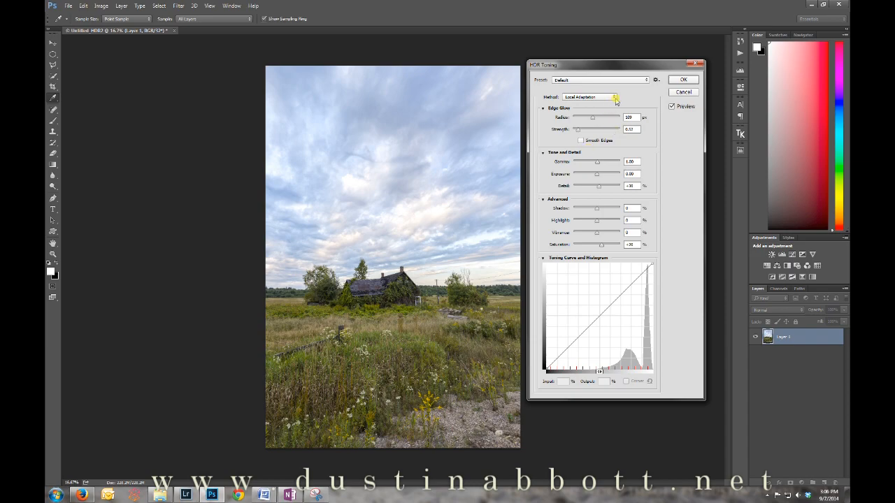
pyautogui.moveTo(614, 100)
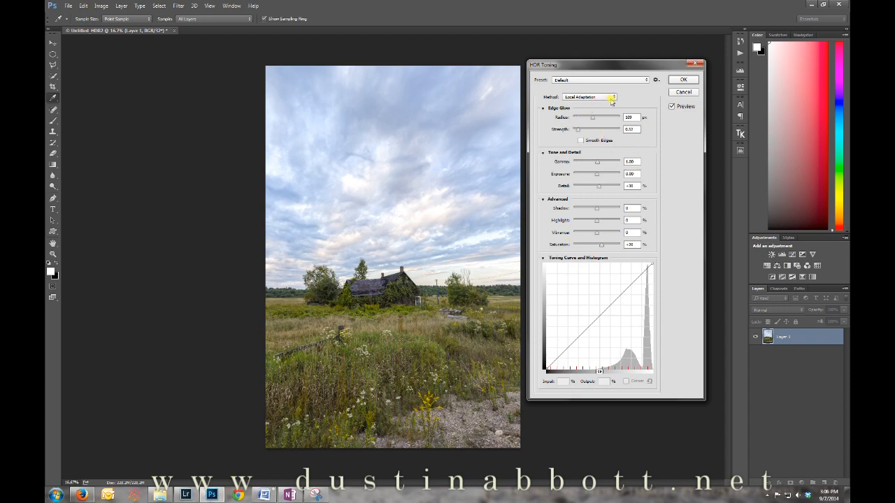
# Set HDR Toning method to Exposure and Gamma with Exposure 0 and Gamma 1, and accept with OK.
pyautogui.click(590, 96)
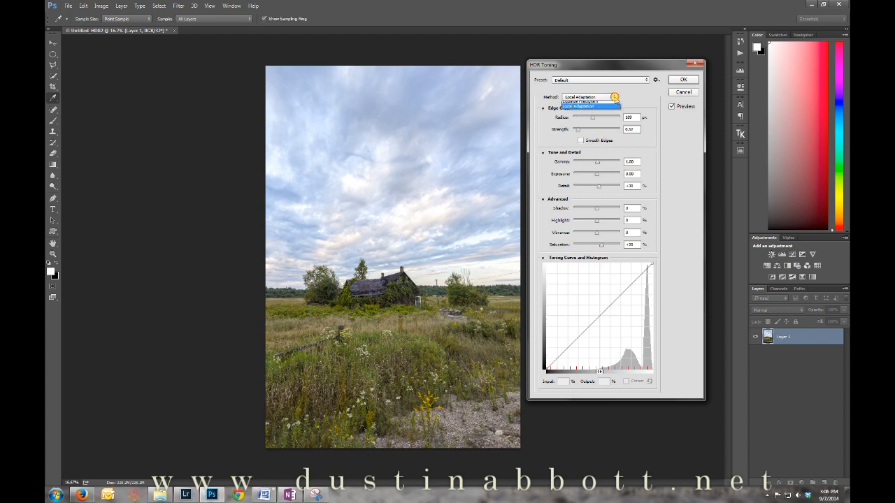
pyautogui.click(590, 97)
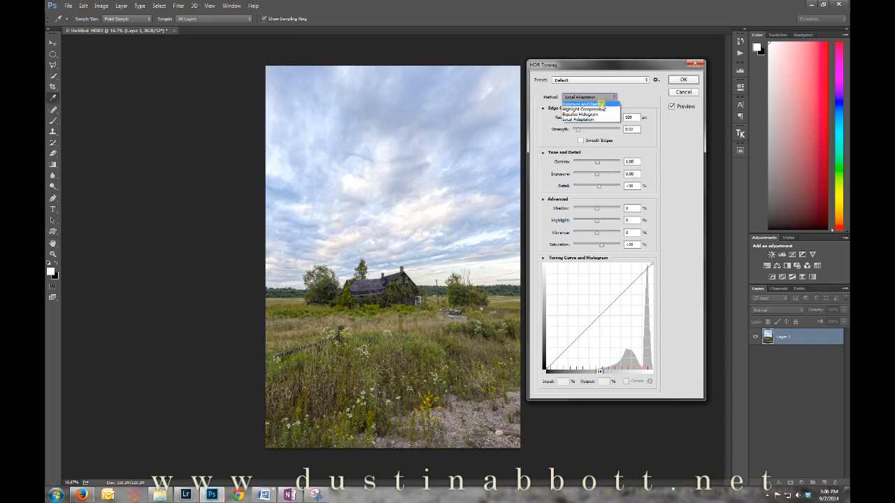
pyautogui.click(582, 103)
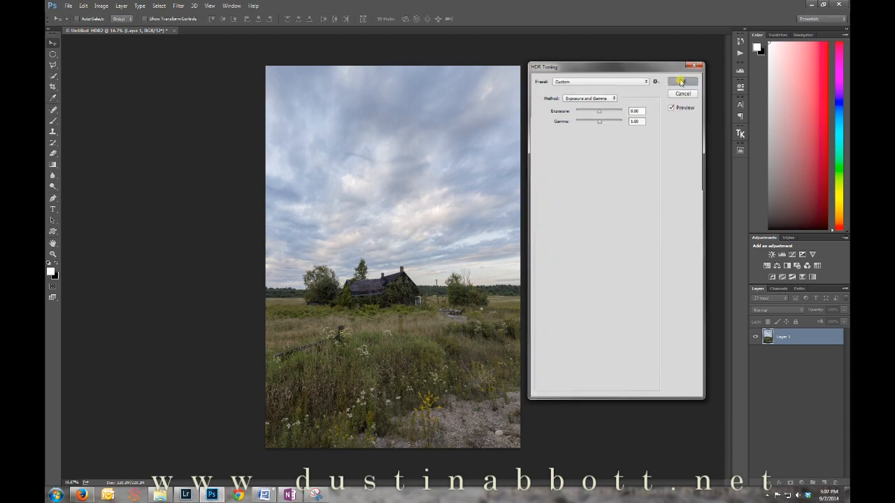
pyautogui.click(682, 82)
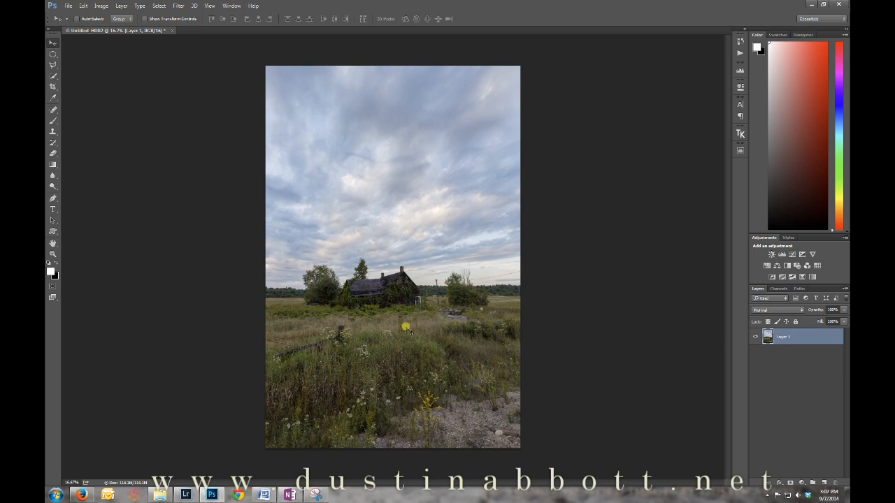
pyautogui.moveTo(626, 333)
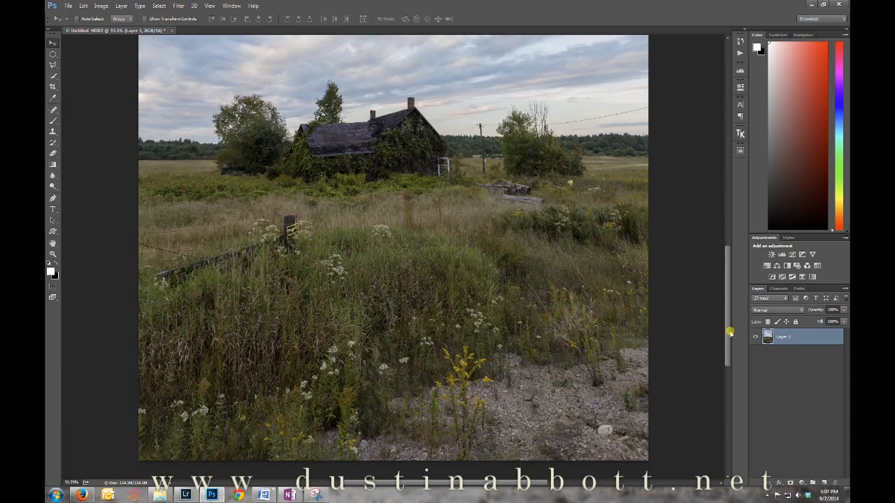
pyautogui.moveTo(430, 318)
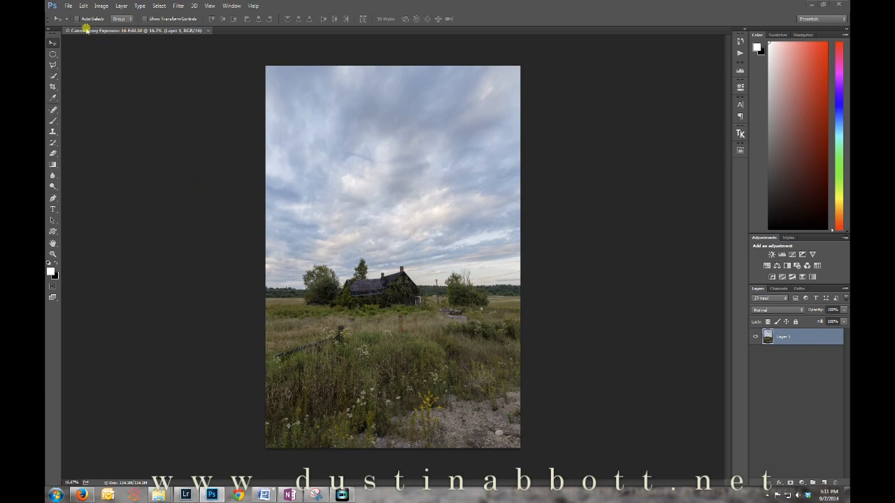
# Leave Photoshop via the File menu and switch to Lightroom from the Windows taskbar.
pyautogui.click(68, 6)
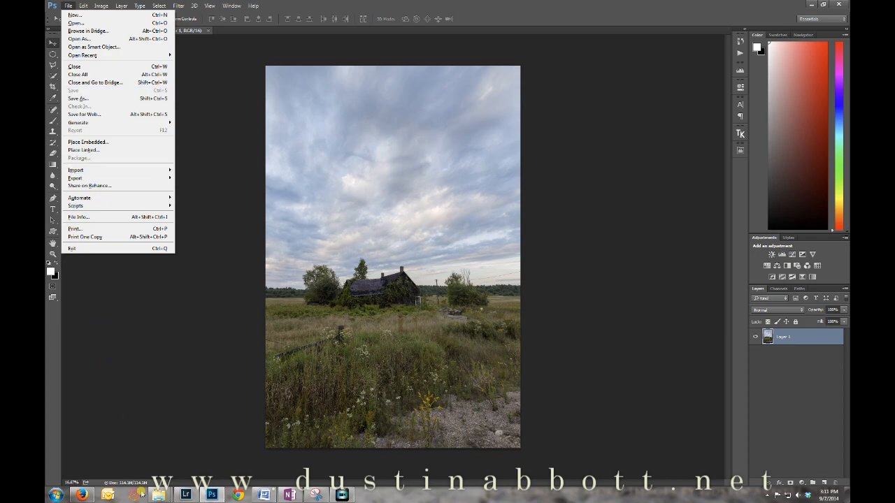
pyautogui.moveTo(185, 495)
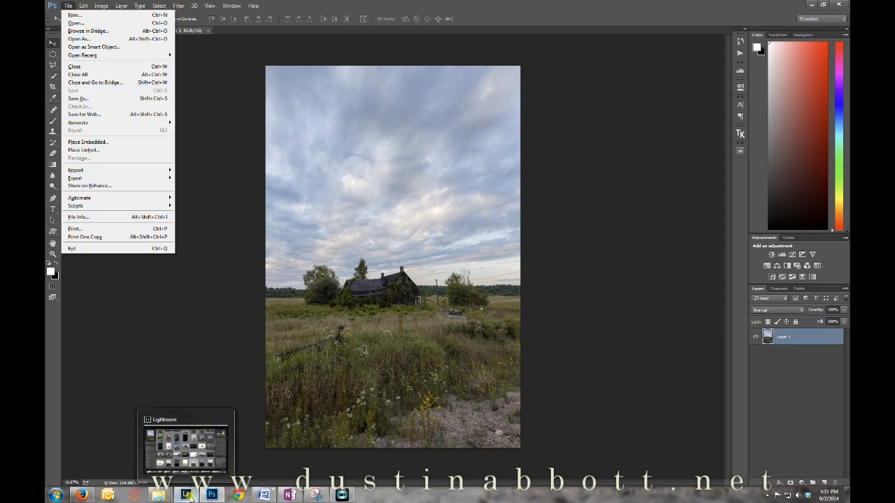
pyautogui.click(185, 495)
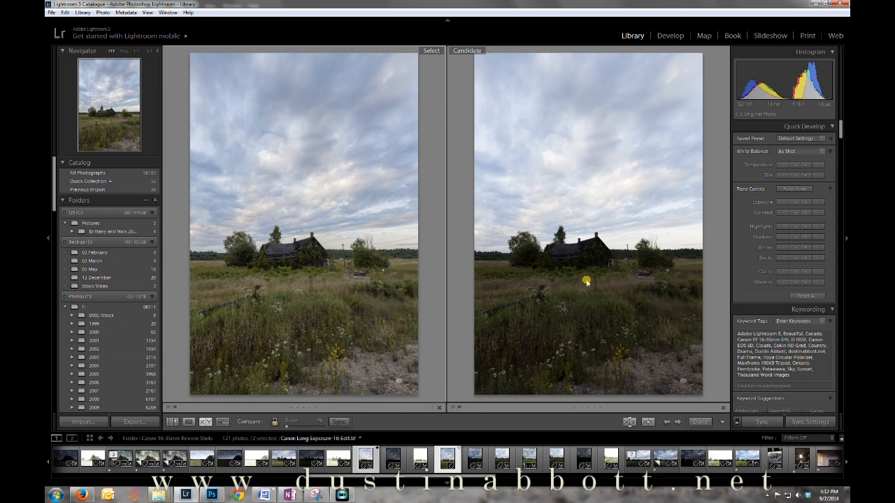
pyautogui.moveTo(546, 311)
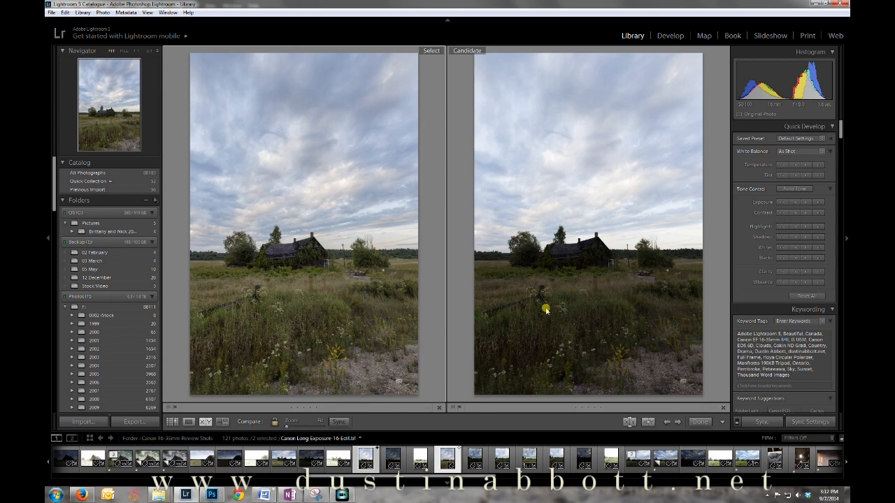
pyautogui.moveTo(282, 330)
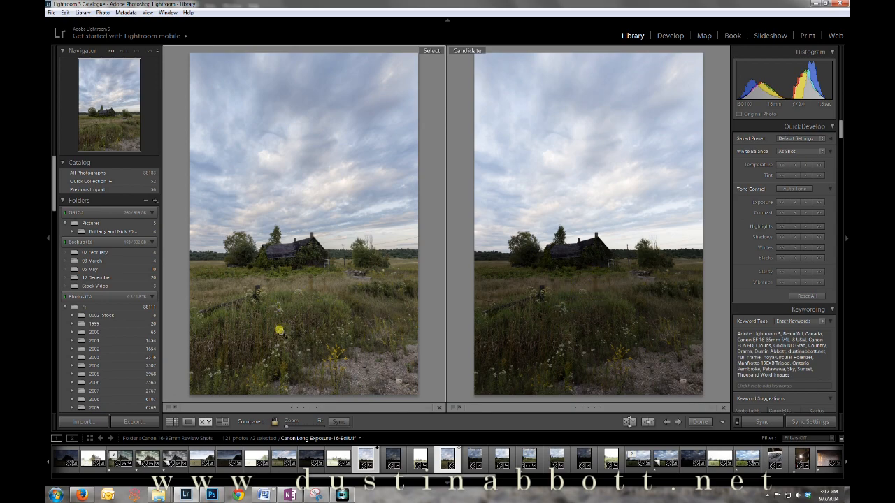